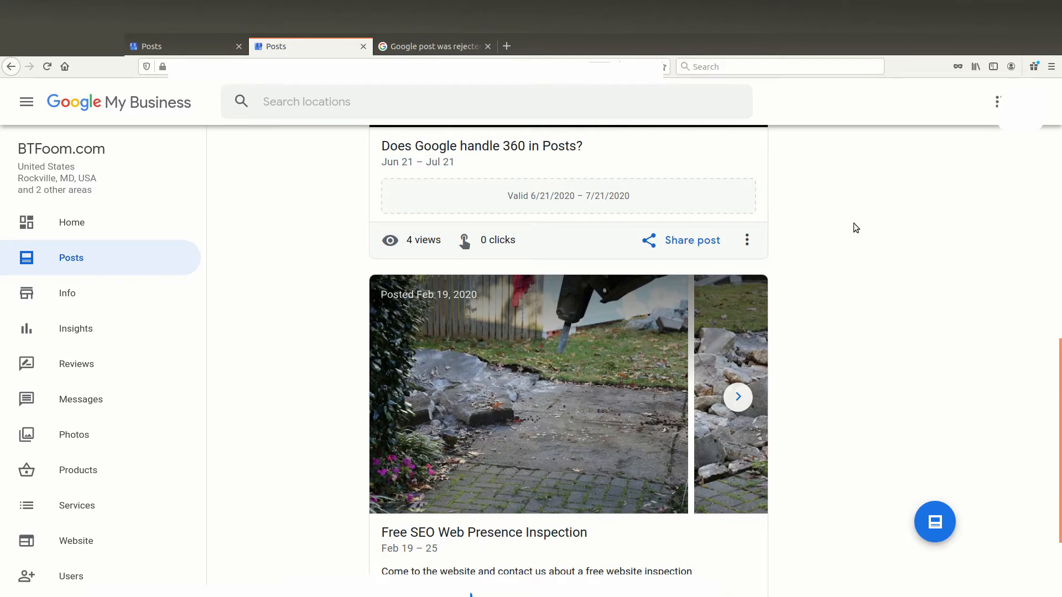
mouse_move(852, 233)
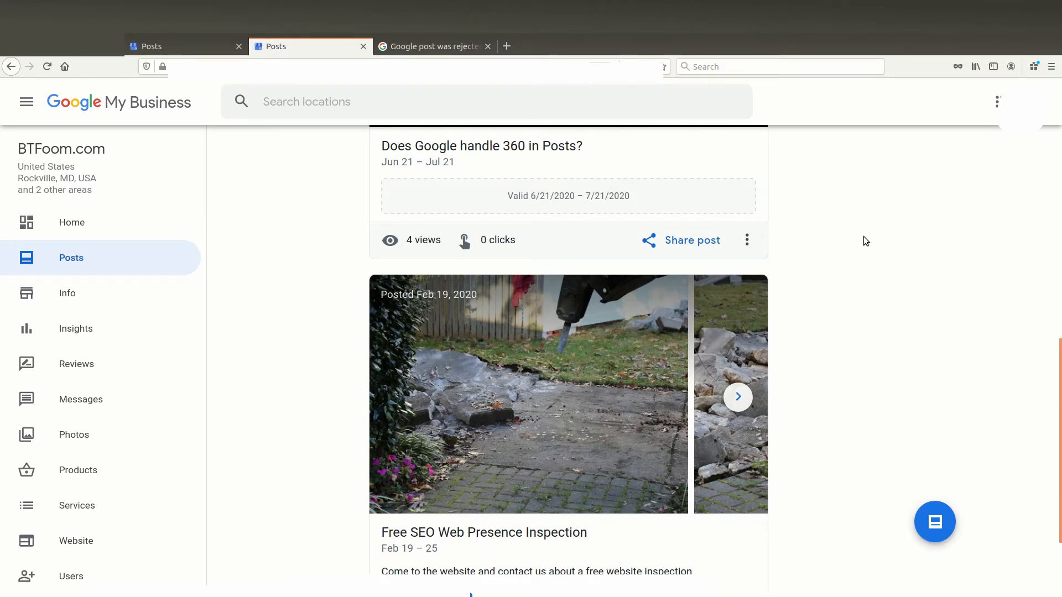
mouse_move(275, 263)
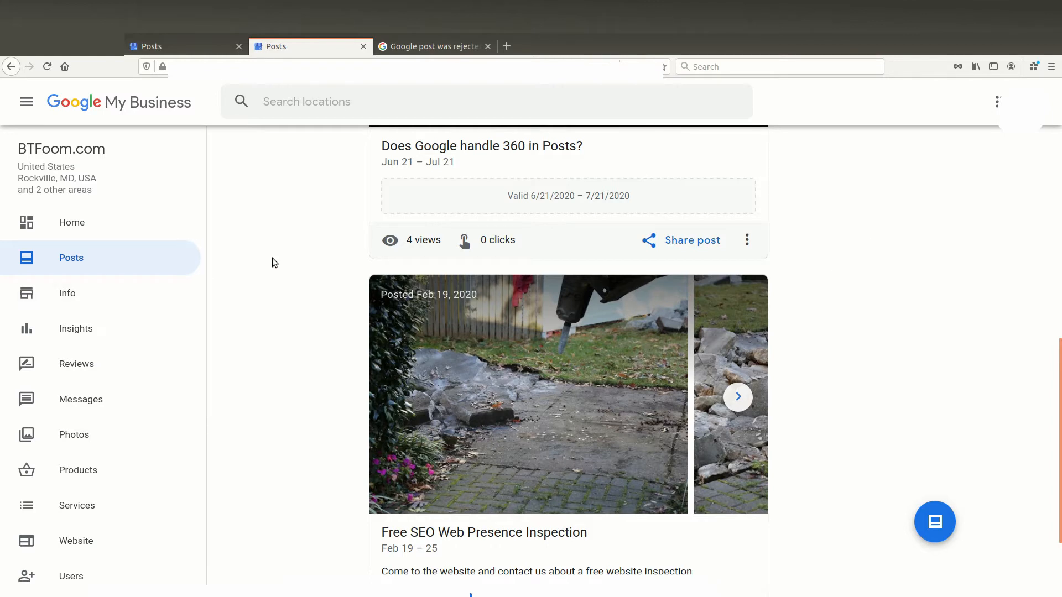
mouse_move(270, 259)
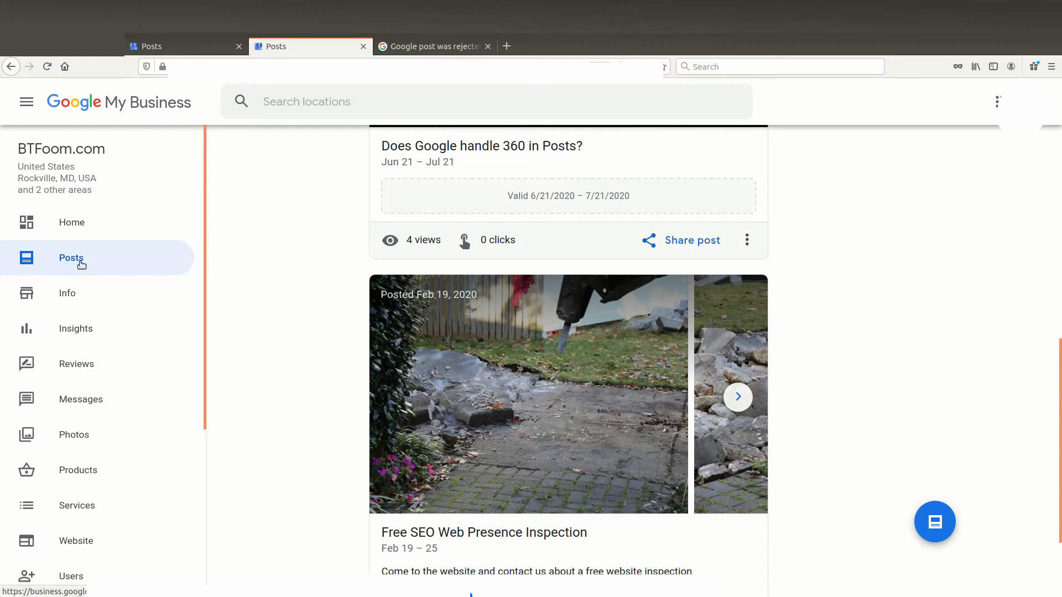
mouse_move(71, 258)
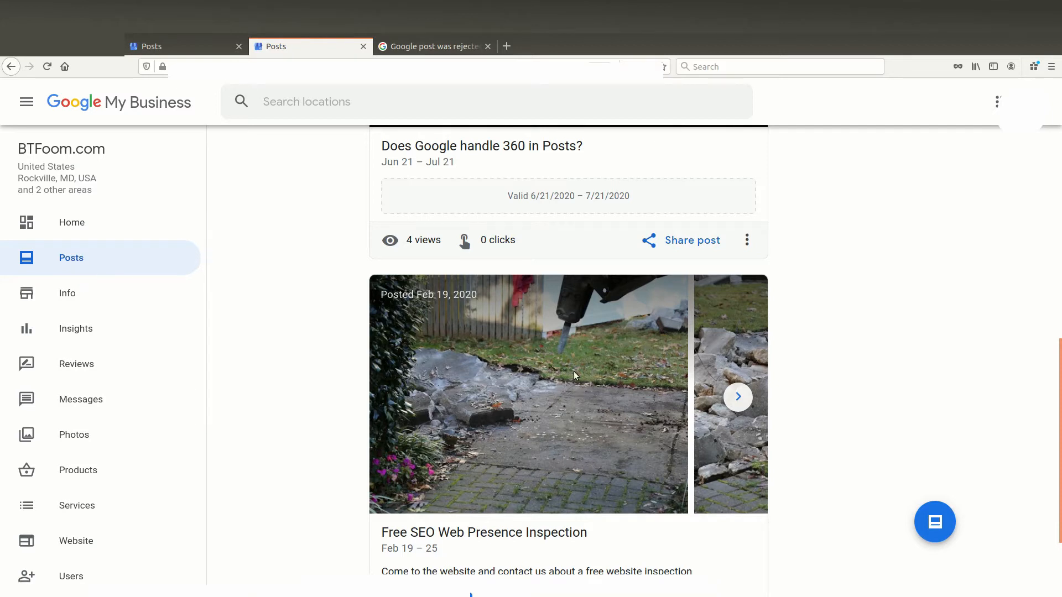
mouse_move(563, 371)
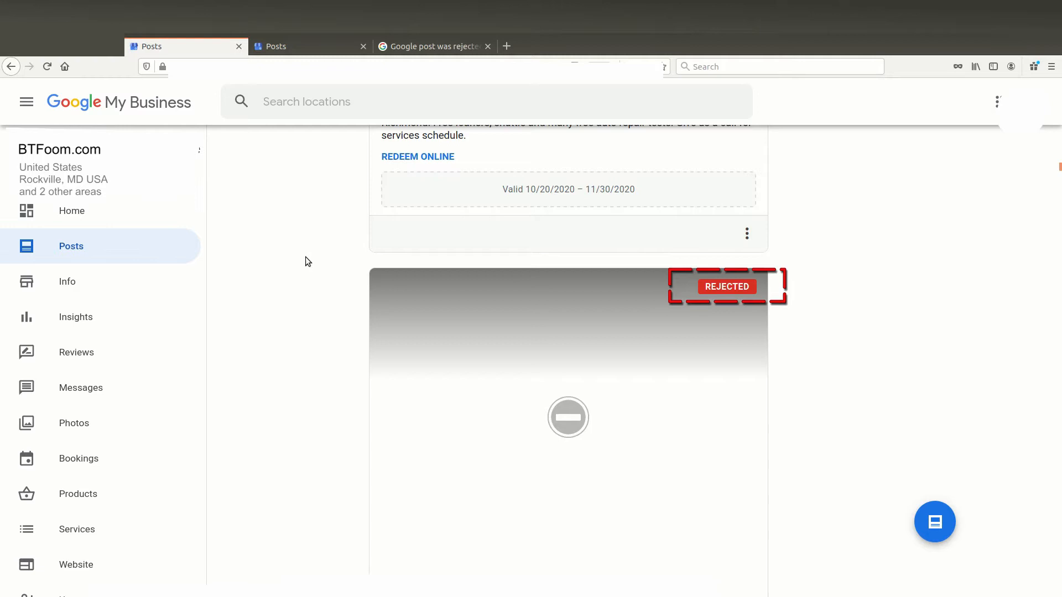
mouse_move(305, 262)
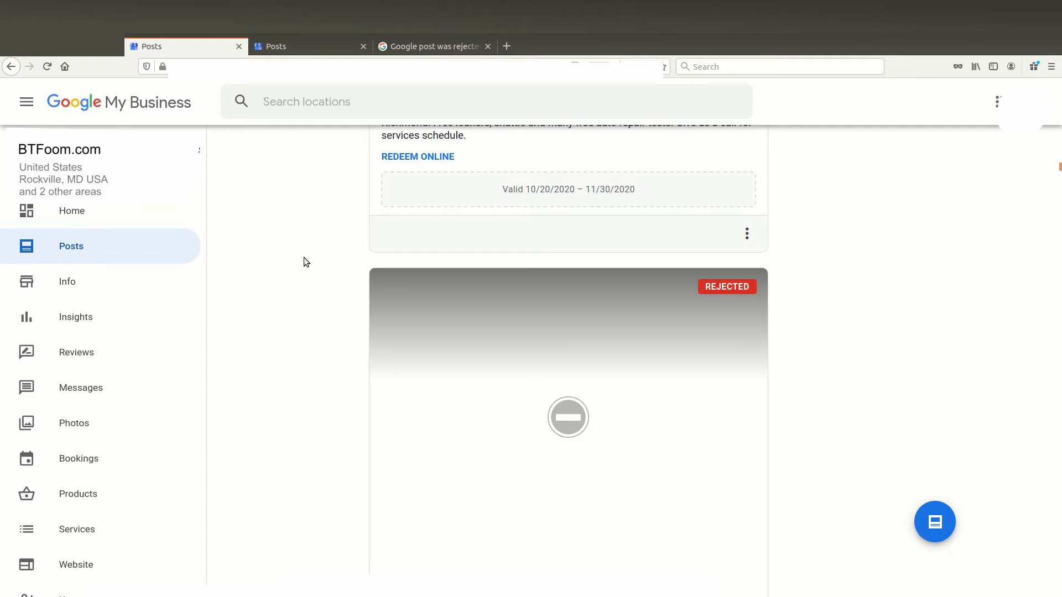
mouse_move(288, 271)
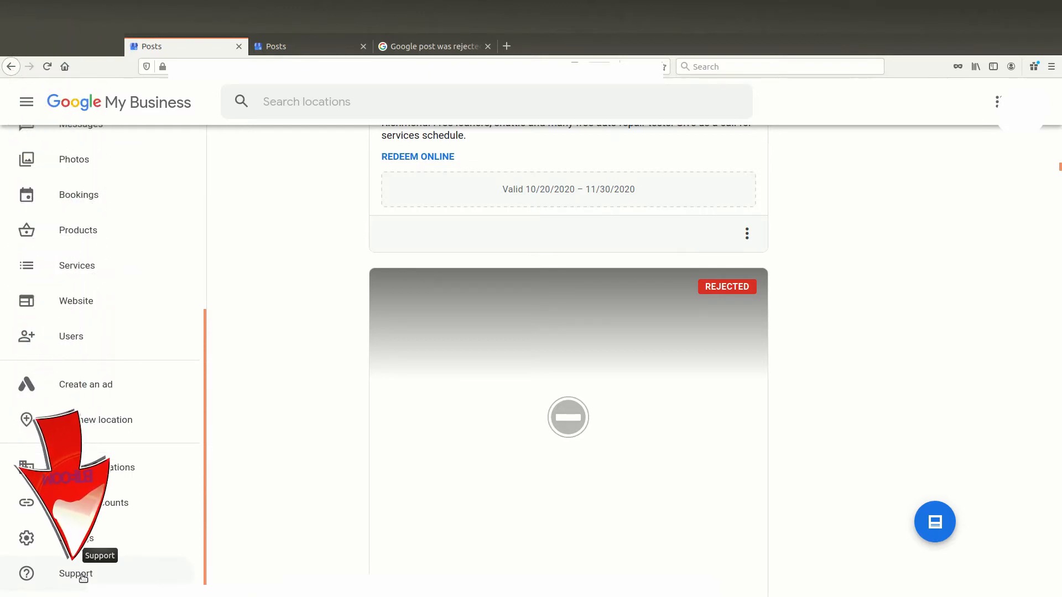
Bring up the Help panel from the sidebar's Support link, listing Rejected Post resources
click(75, 574)
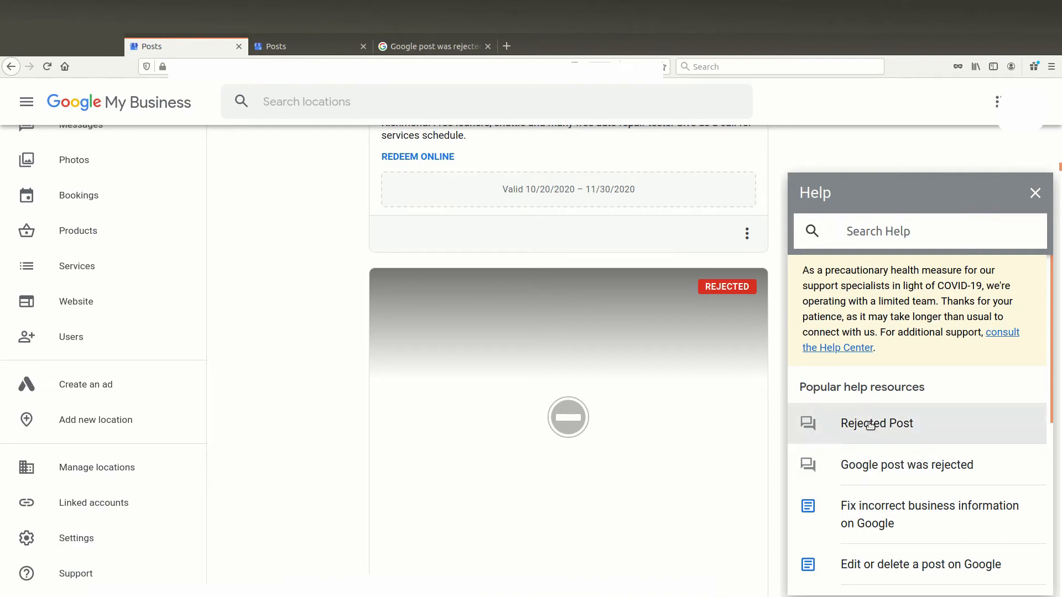
mouse_move(907, 464)
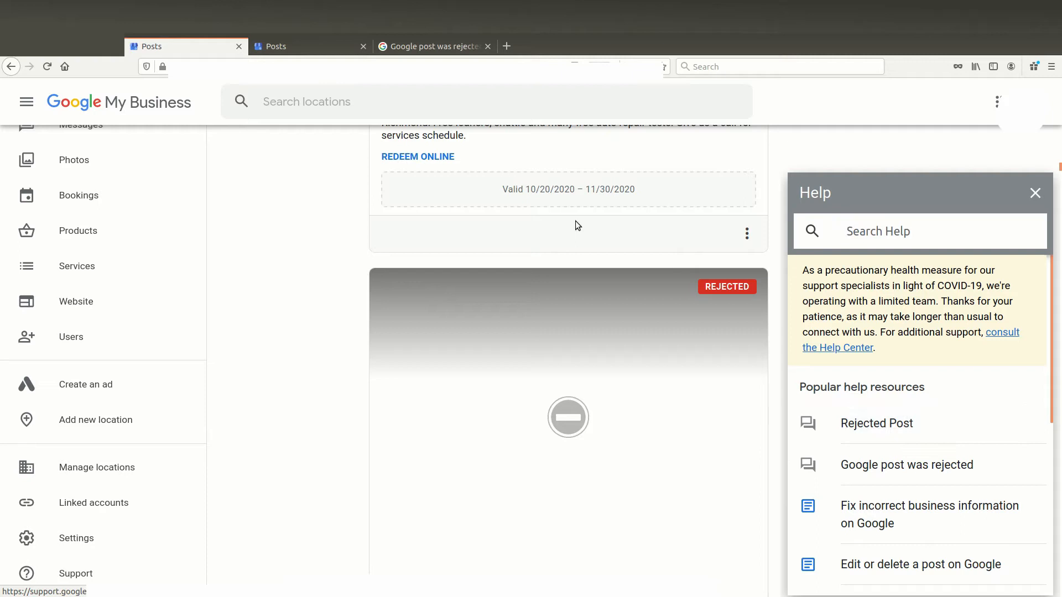
Switch to the 'Google post was rejected' thread to read the Diamond Product Expert's reply
click(434, 46)
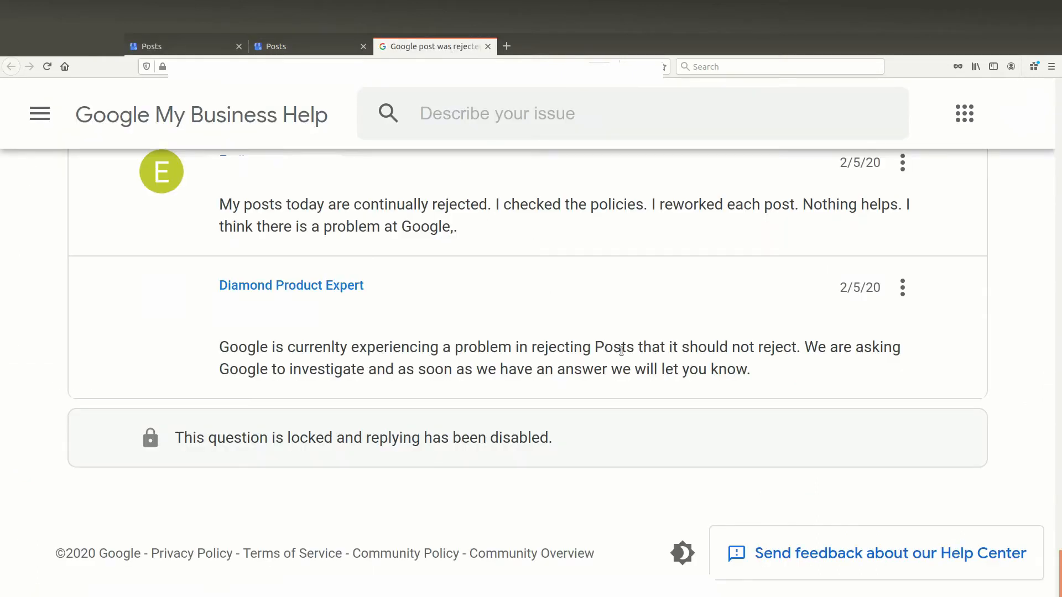
mouse_move(650, 387)
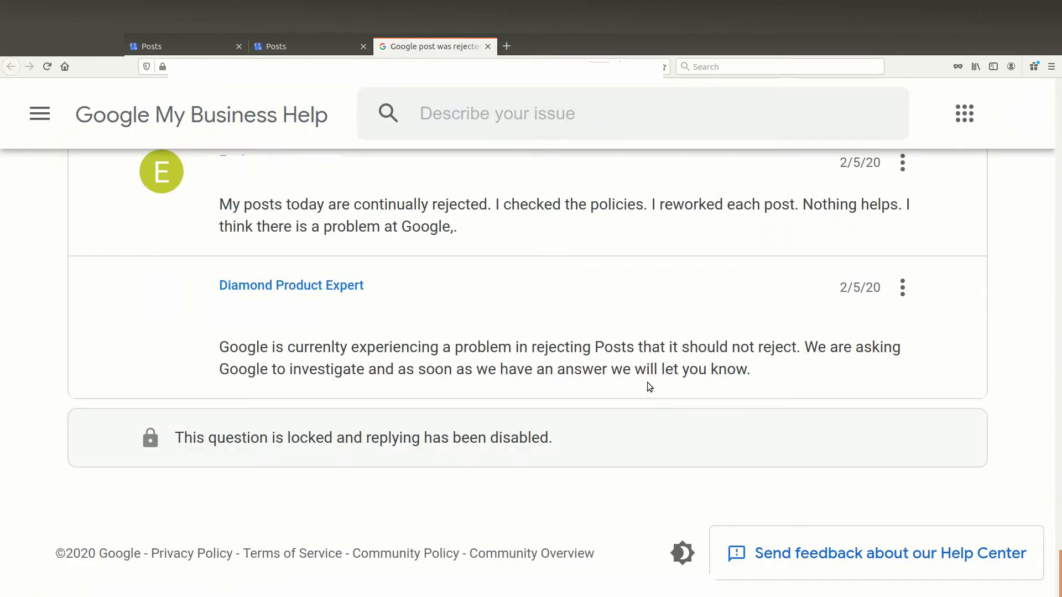
mouse_move(638, 364)
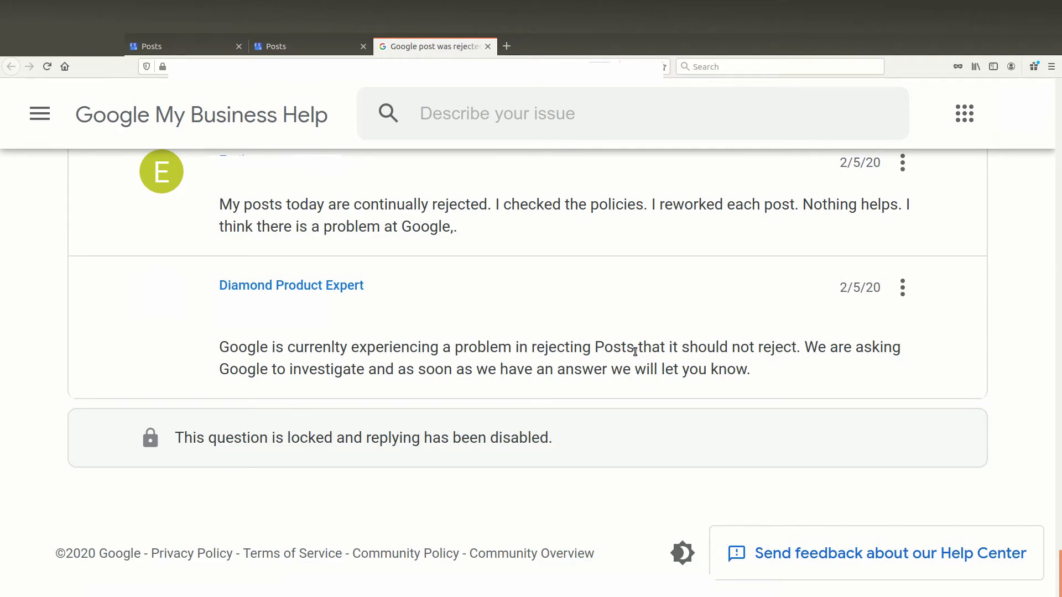
mouse_move(415, 395)
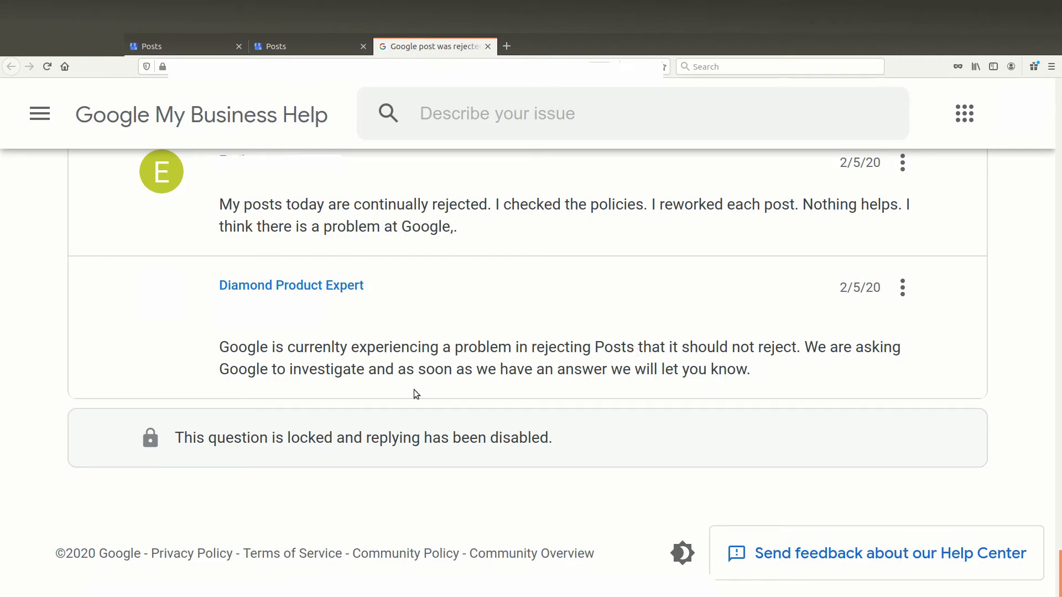
mouse_move(453, 333)
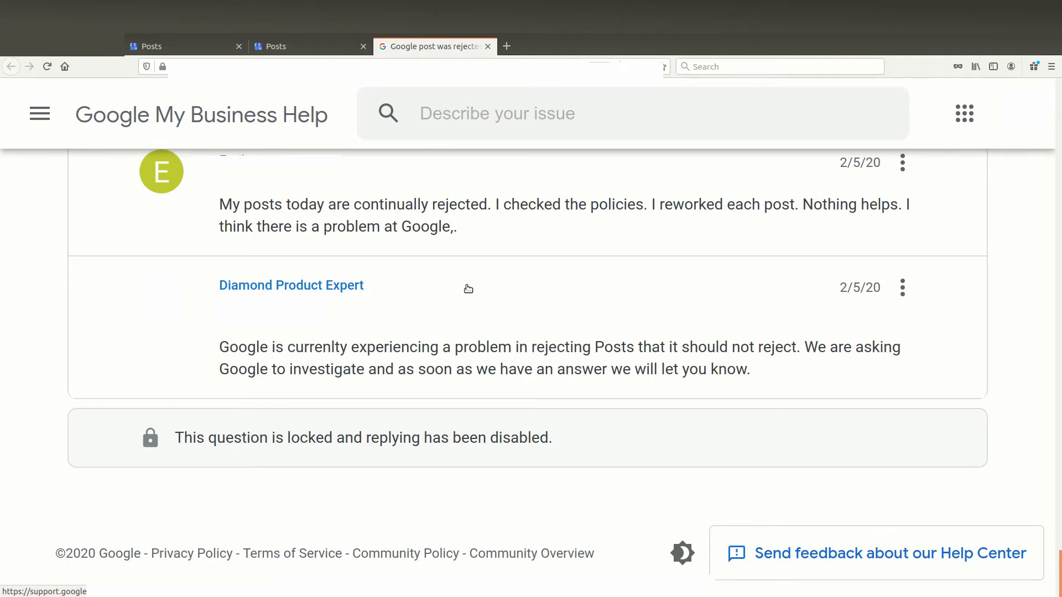
mouse_move(461, 352)
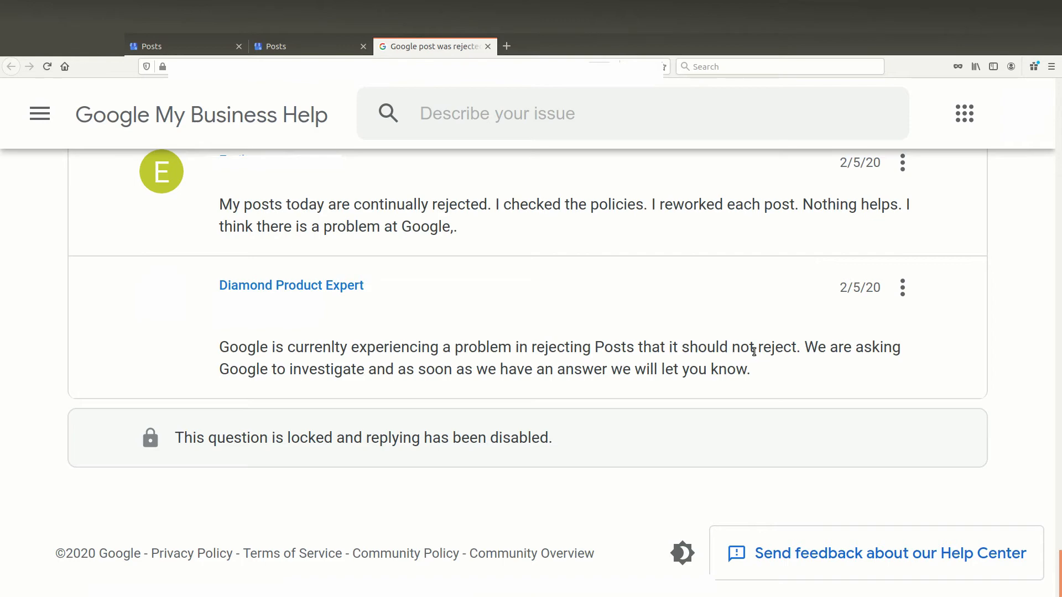
mouse_move(481, 404)
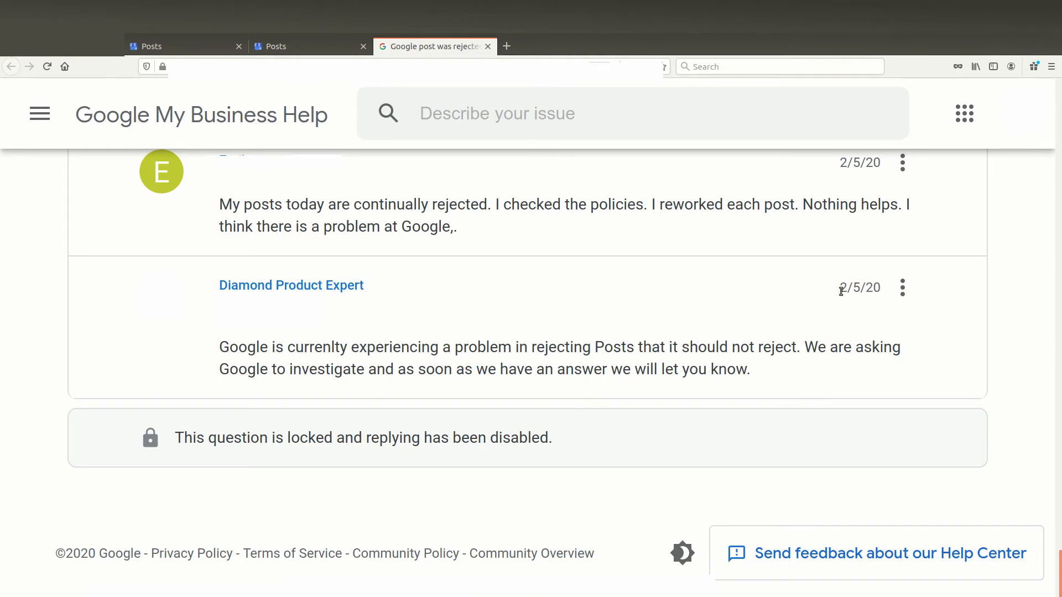
mouse_move(883, 300)
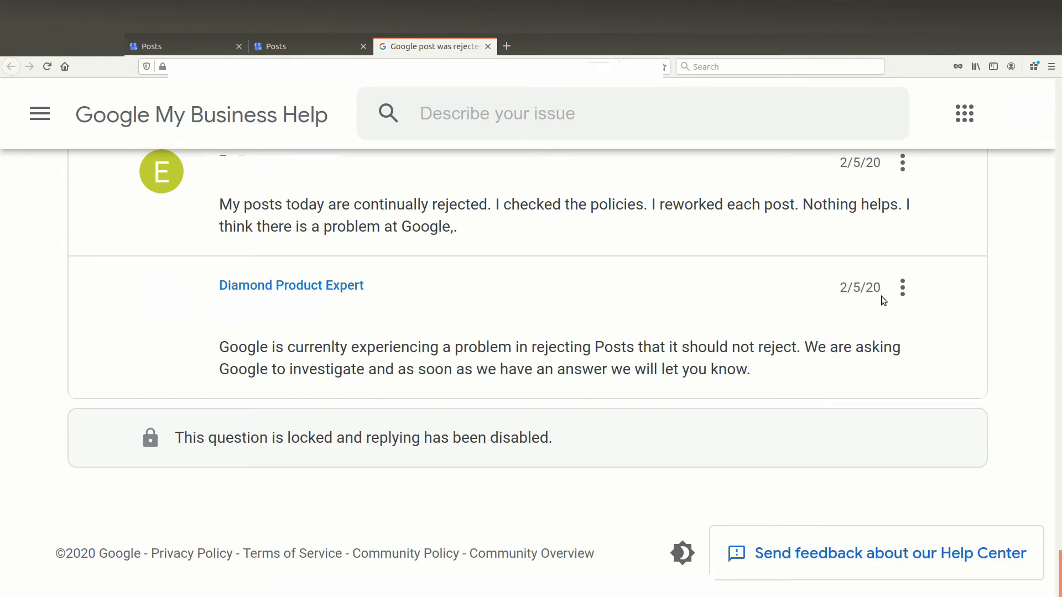
mouse_move(828, 333)
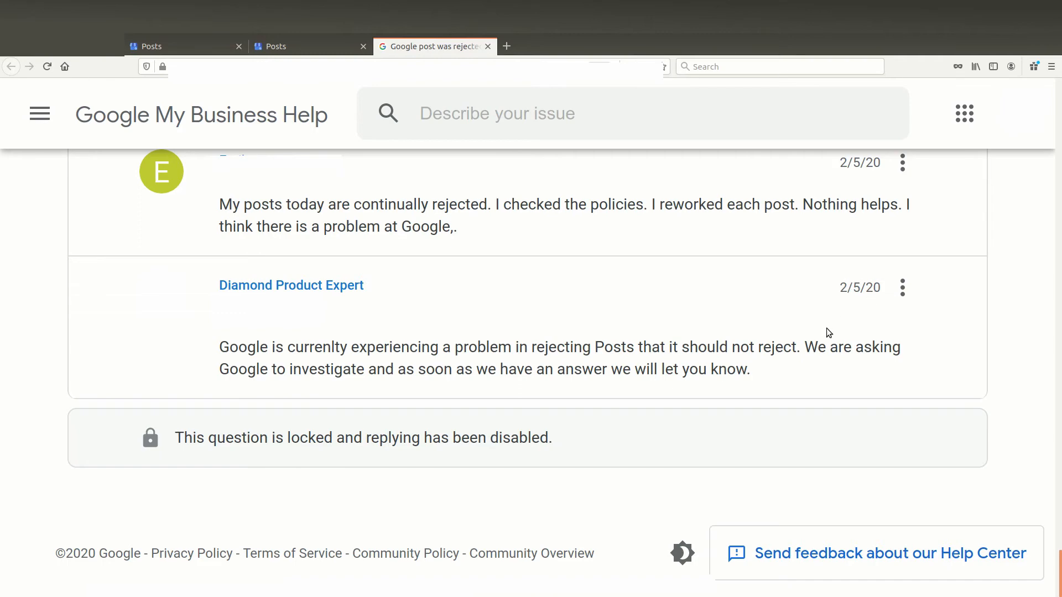
mouse_move(668, 444)
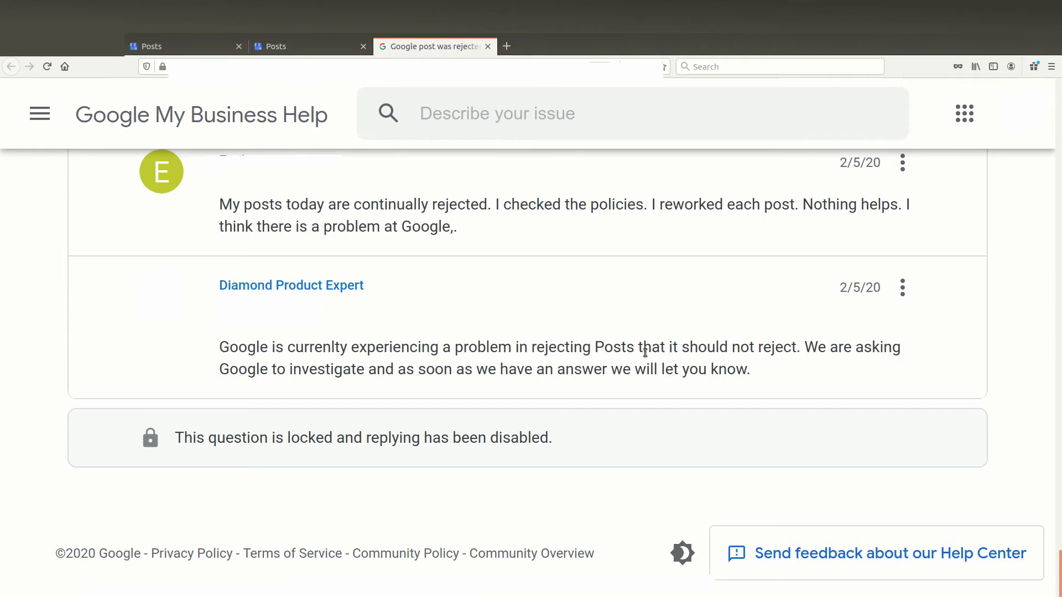
mouse_move(639, 363)
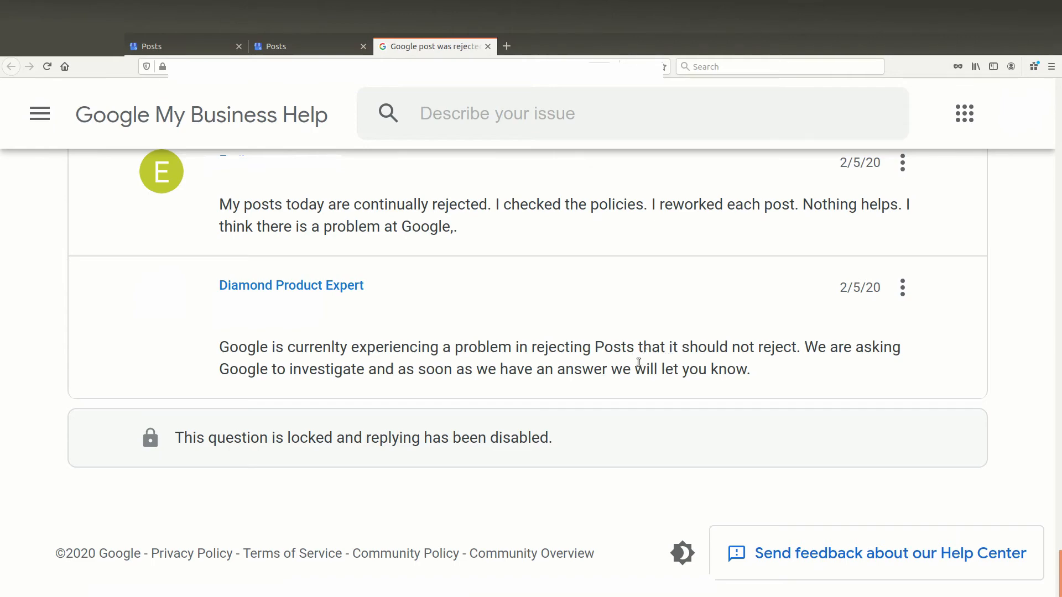